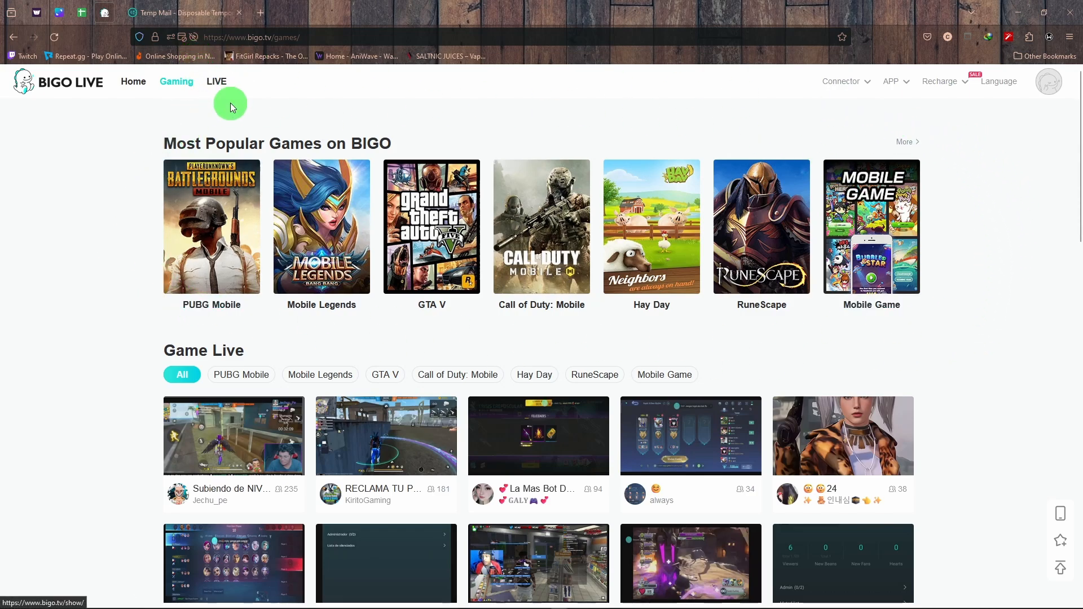
{"action": "mouse_move", "coordinate": [178, 81]}
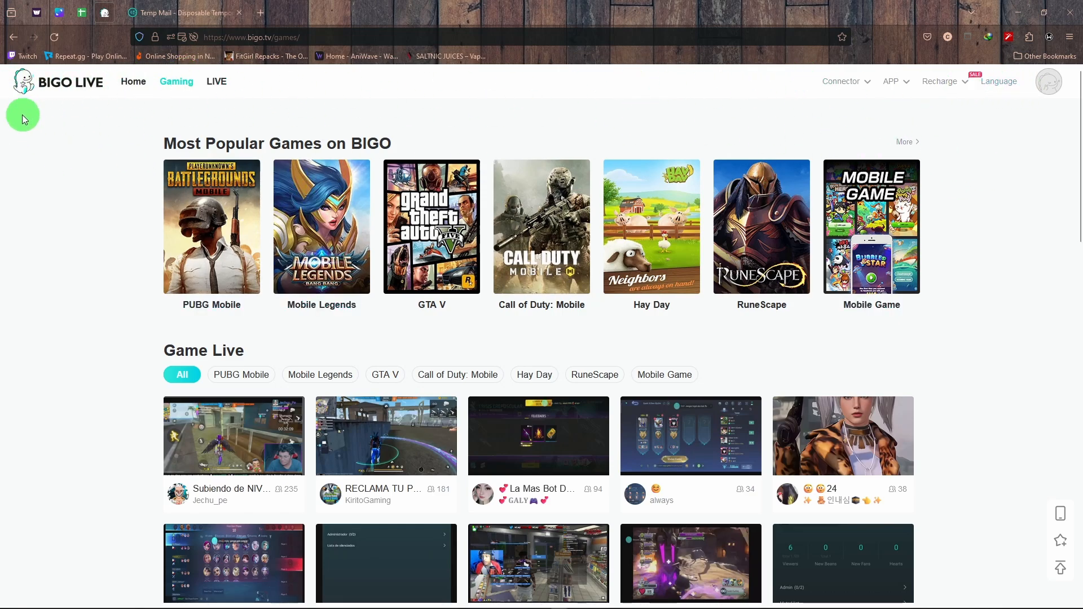
{"action": "mouse_move", "coordinate": [201, 114]}
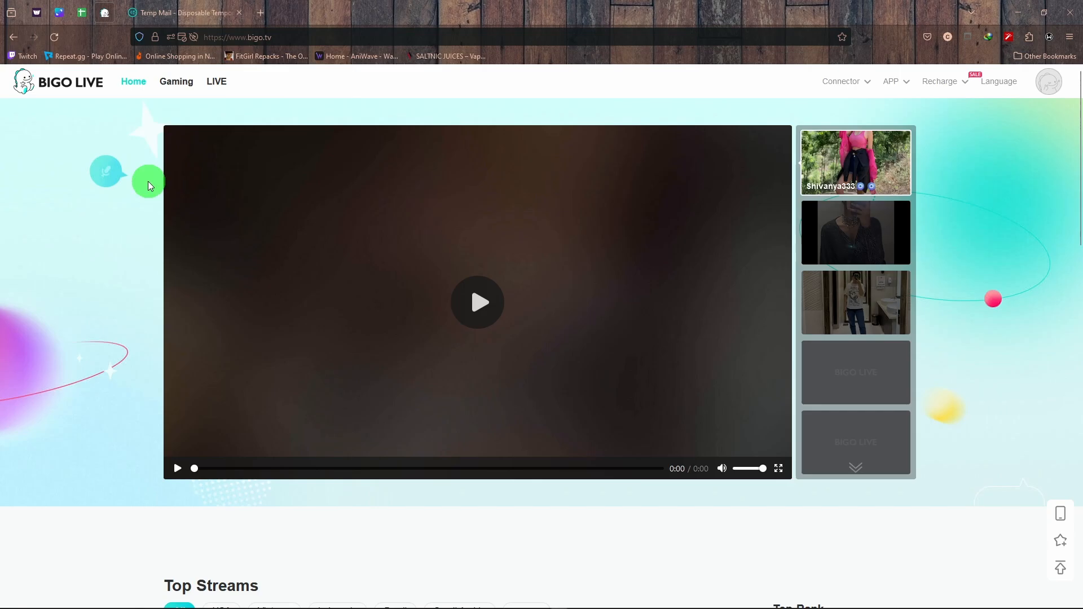
Step: Return to the Gaming page listing popular titles like PUBG Mobile and GTA V
{"action": "left_click", "coordinate": [176, 81]}
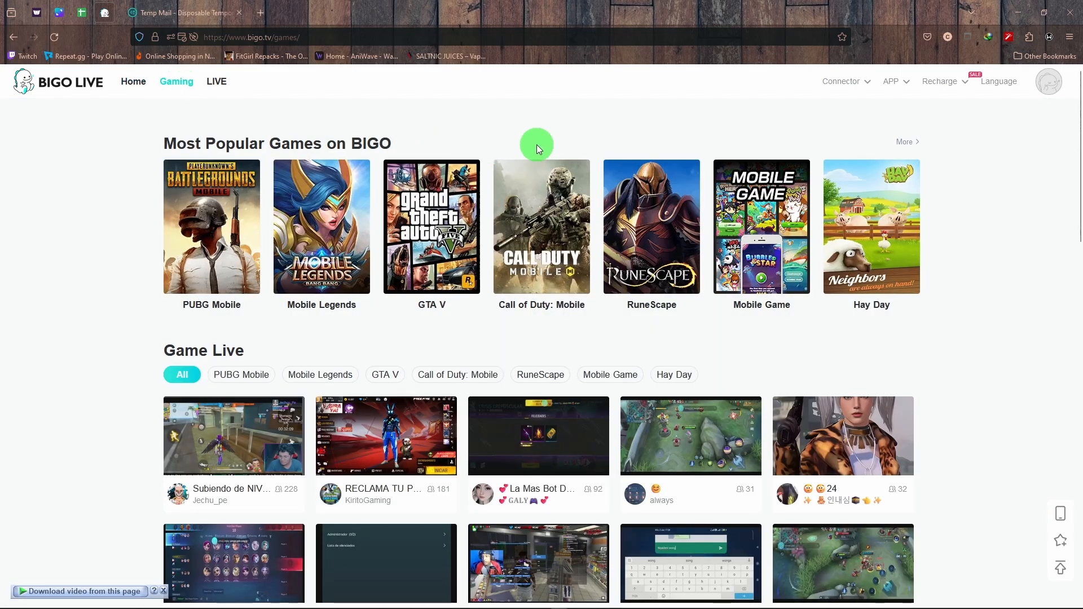
{"action": "mouse_move", "coordinate": [1041, 292]}
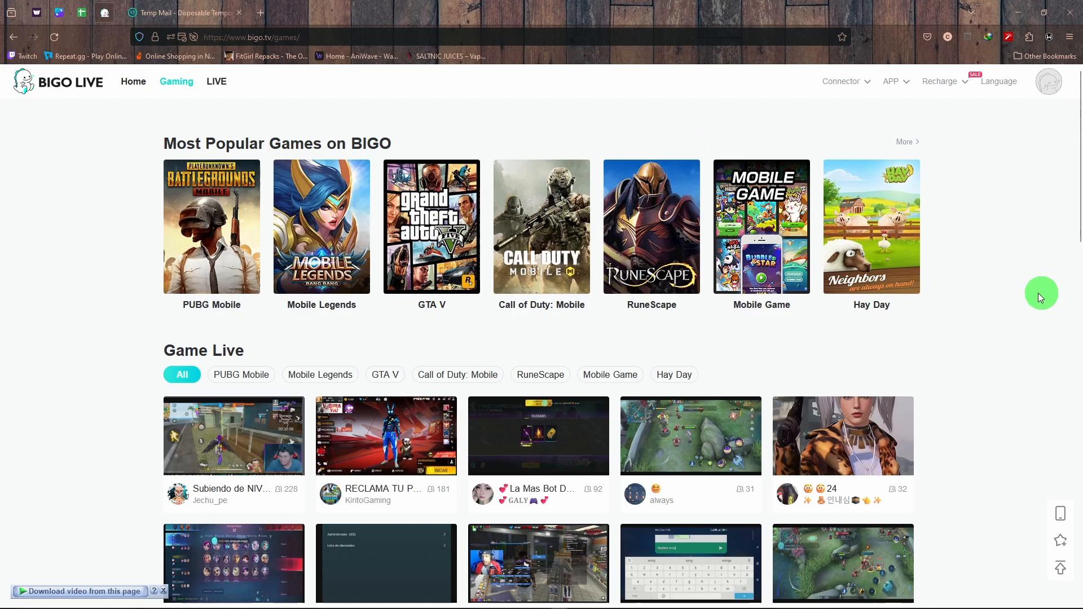
{"action": "mouse_move", "coordinate": [936, 131]}
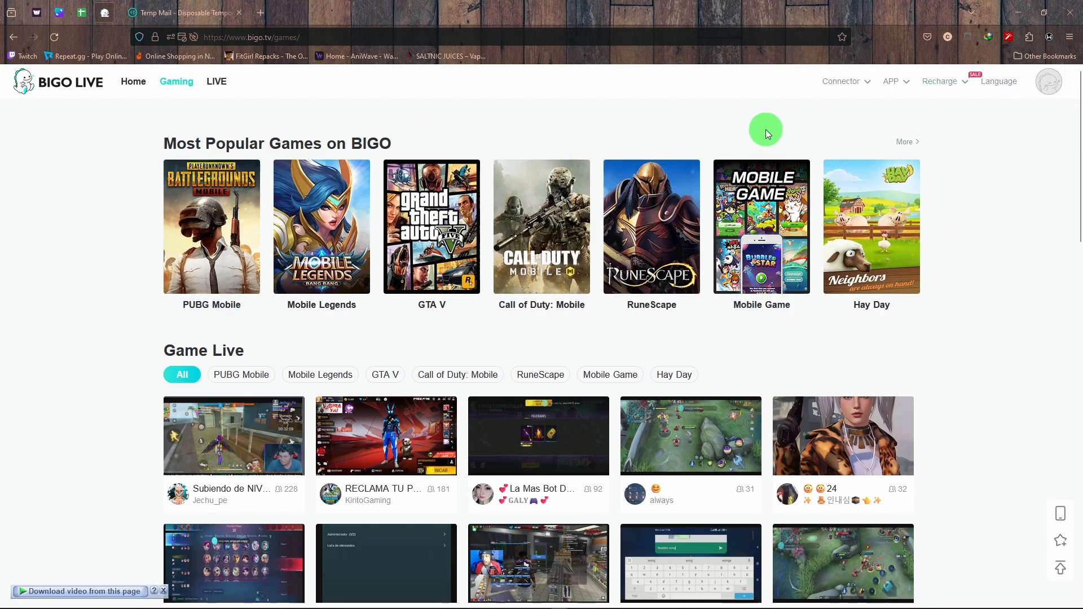
Step: Open the profile avatar dropdown showing the account ID, balance and recharge options
{"action": "left_click", "coordinate": [1048, 82]}
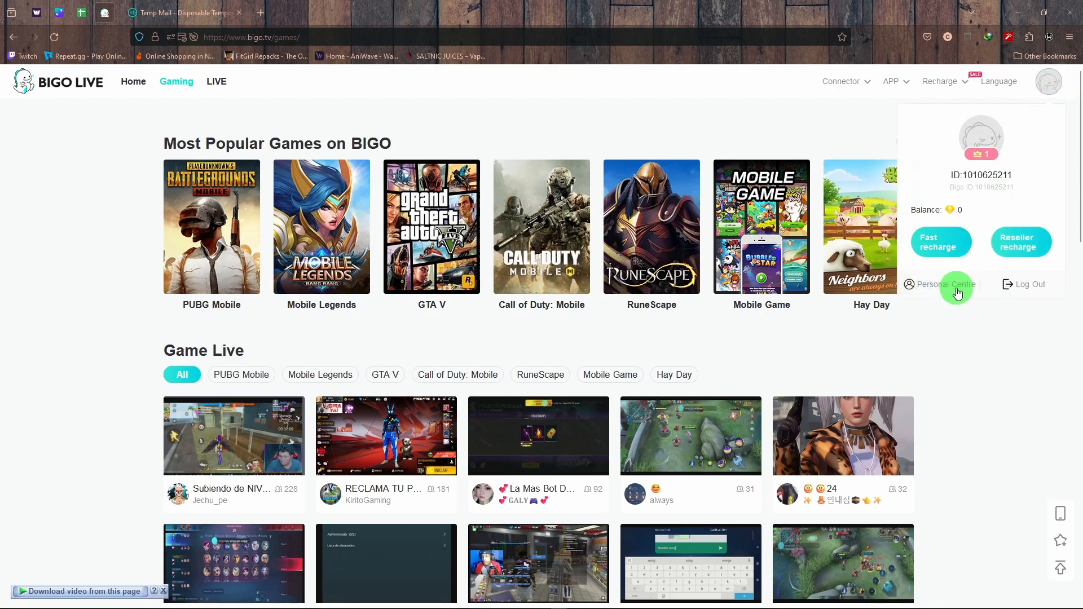
{"action": "mouse_move", "coordinate": [951, 284]}
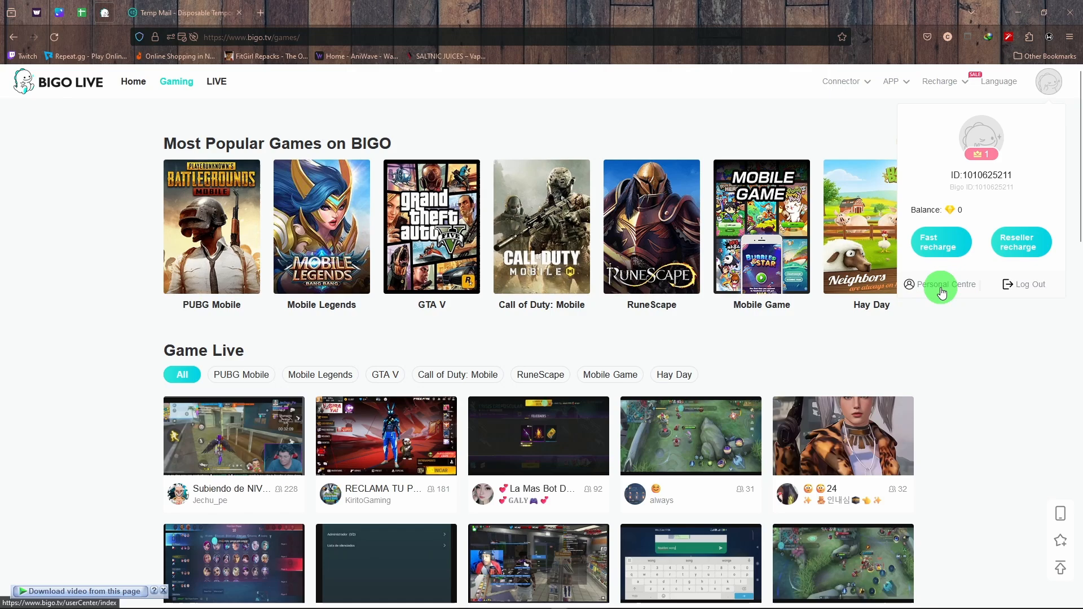
Step: Open Personal Centre and highlight 'diamonds' in the 0 diamonds balance line
{"action": "left_click", "coordinate": [951, 284]}
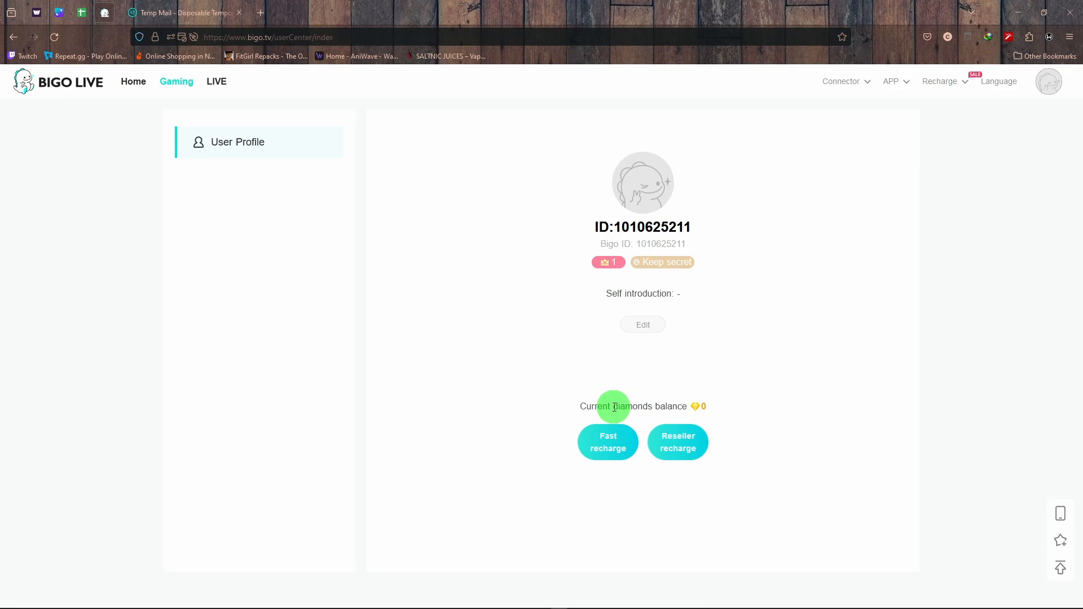
{"action": "double_click", "coordinate": [630, 406]}
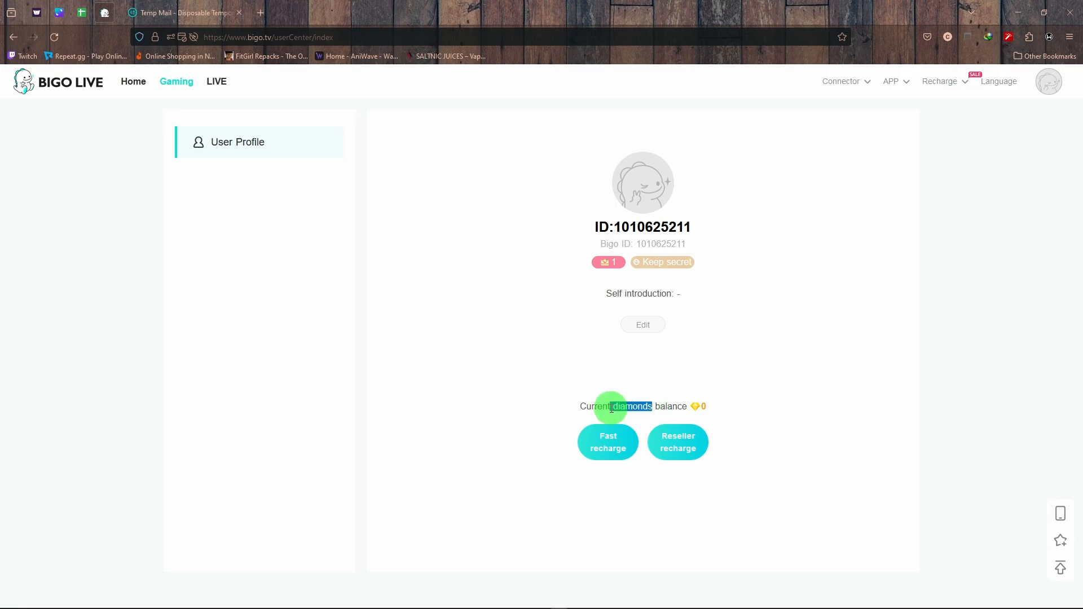
{"action": "mouse_move", "coordinate": [761, 357]}
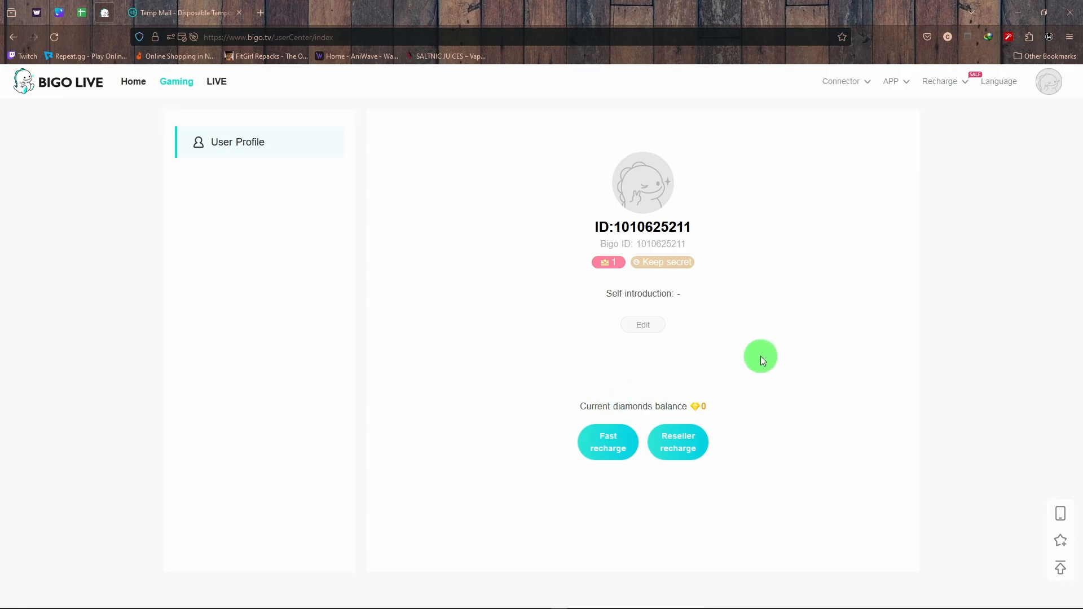
{"action": "mouse_move", "coordinate": [712, 412]}
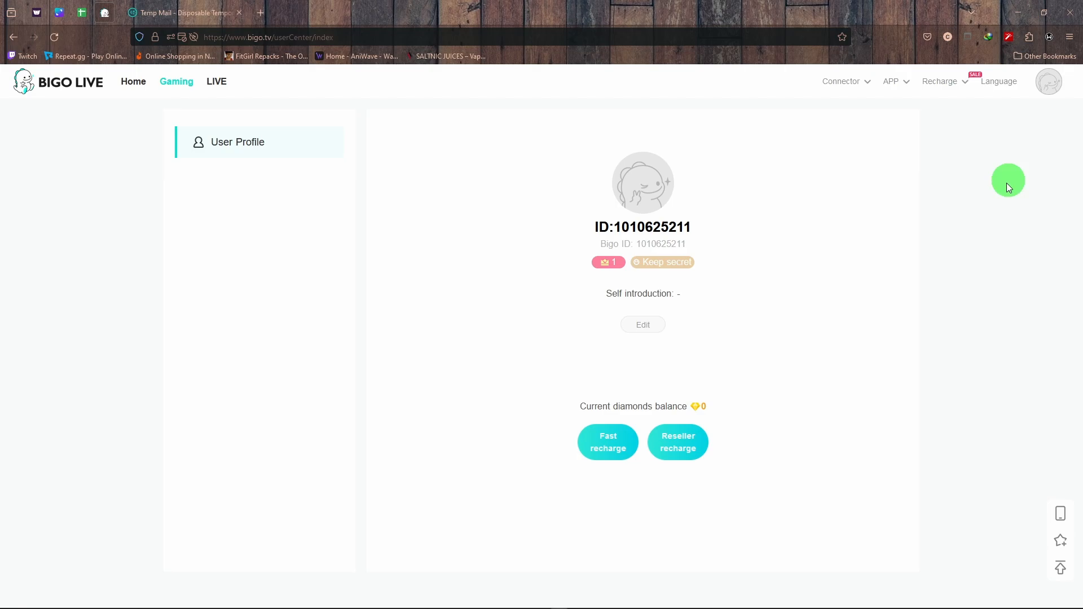
Step: Reopen the avatar dropdown, go to Gaming, and close the account menu
{"action": "left_click", "coordinate": [1048, 81]}
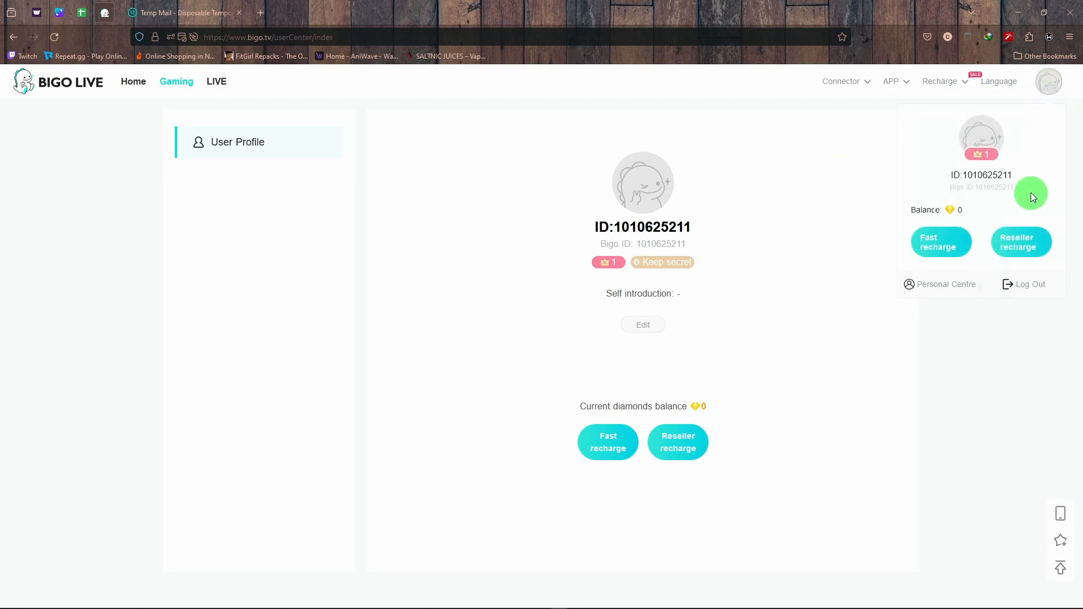
{"action": "left_click", "coordinate": [881, 139]}
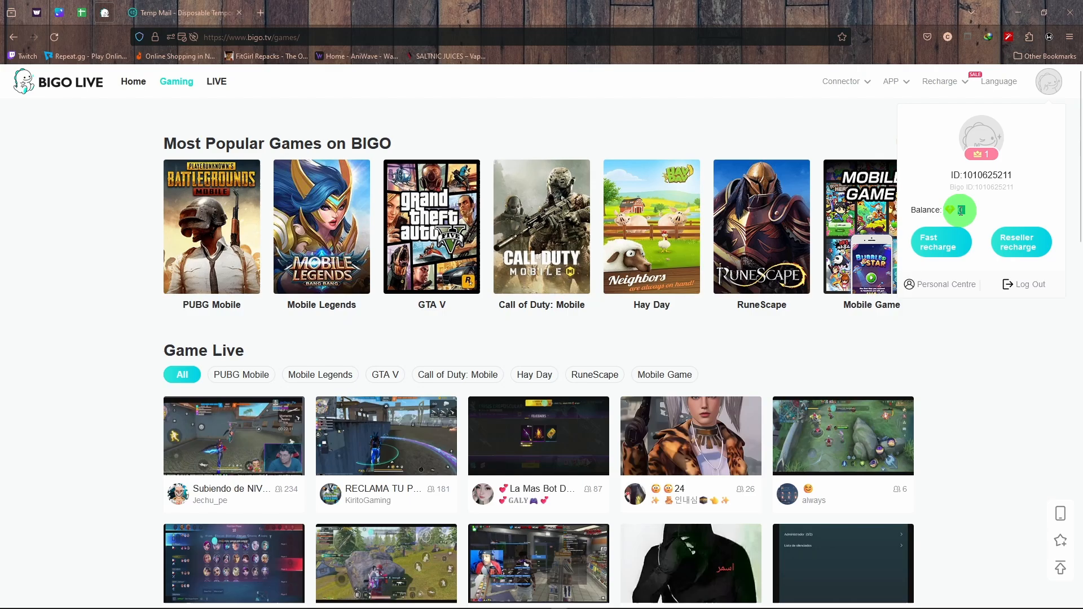
{"action": "left_click", "coordinate": [984, 427]}
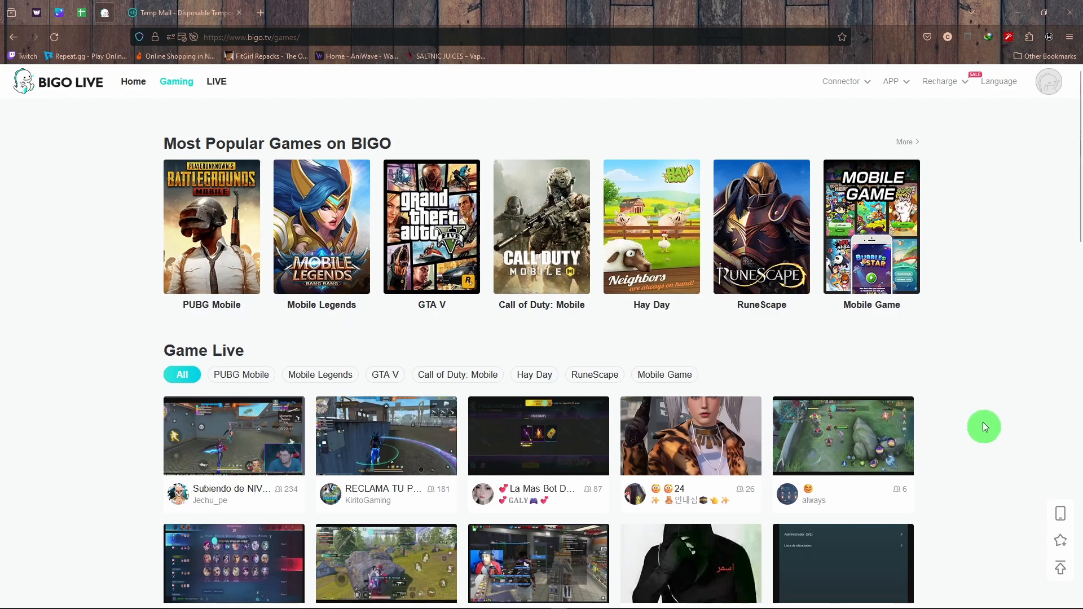